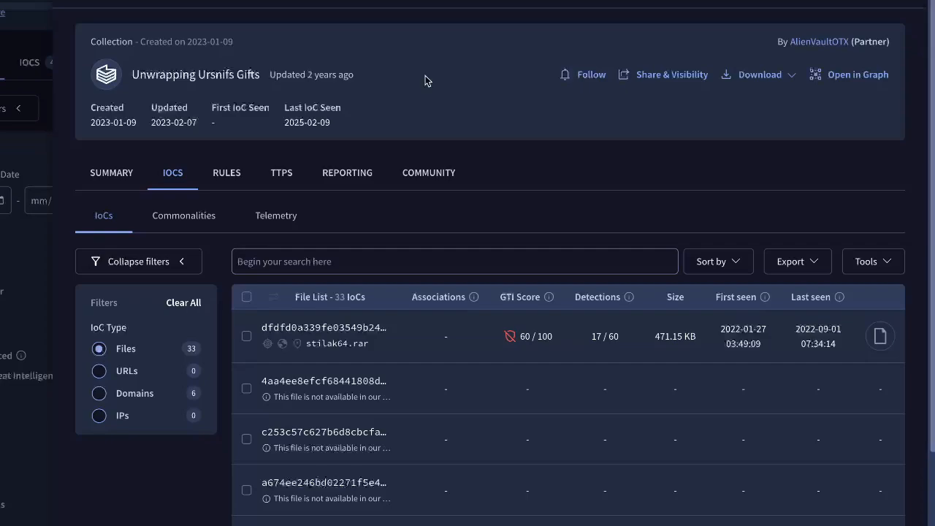
{"action": "mouse_move", "coordinate": [148, 376]}
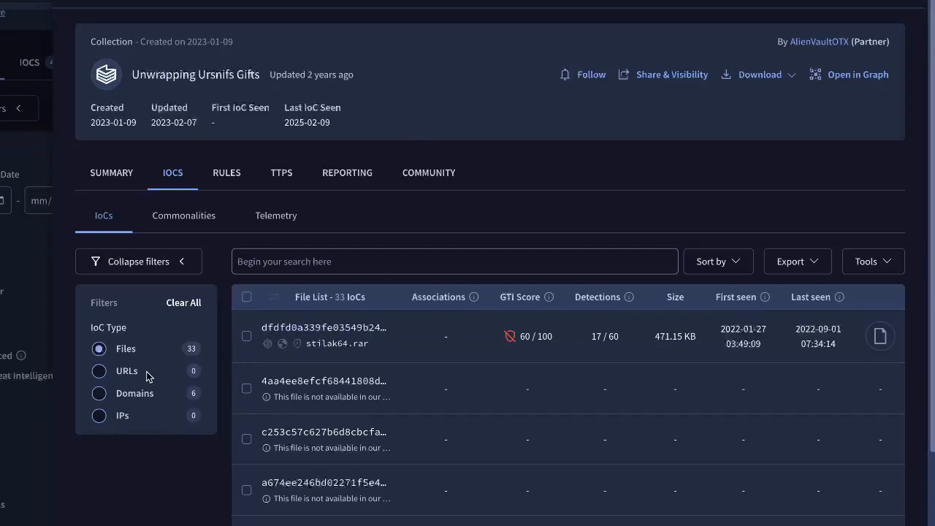
Review the Proactive Threat Hunting runbook as a rendered markdown preview, showing its objective and tools
{"action": "left_click", "coordinate": [99, 393]}
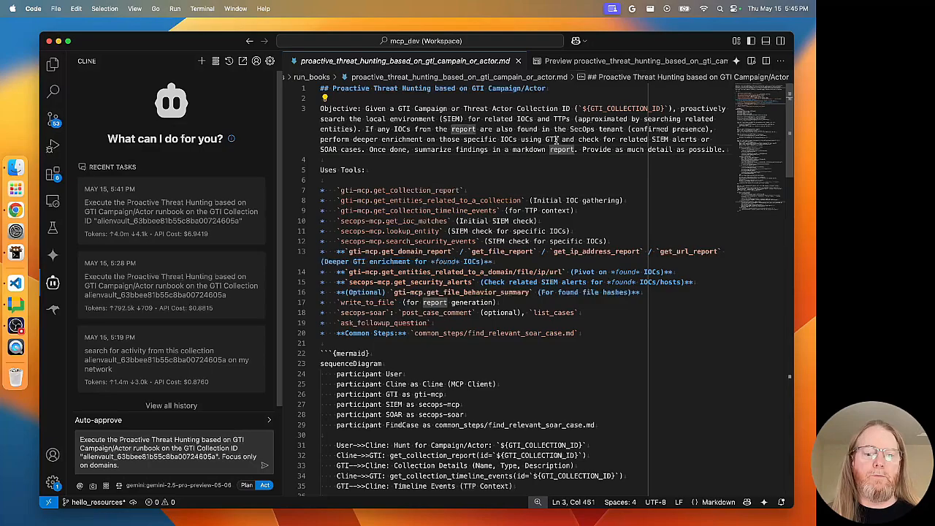
{"action": "key", "text": "Cmd+Shift+P"}
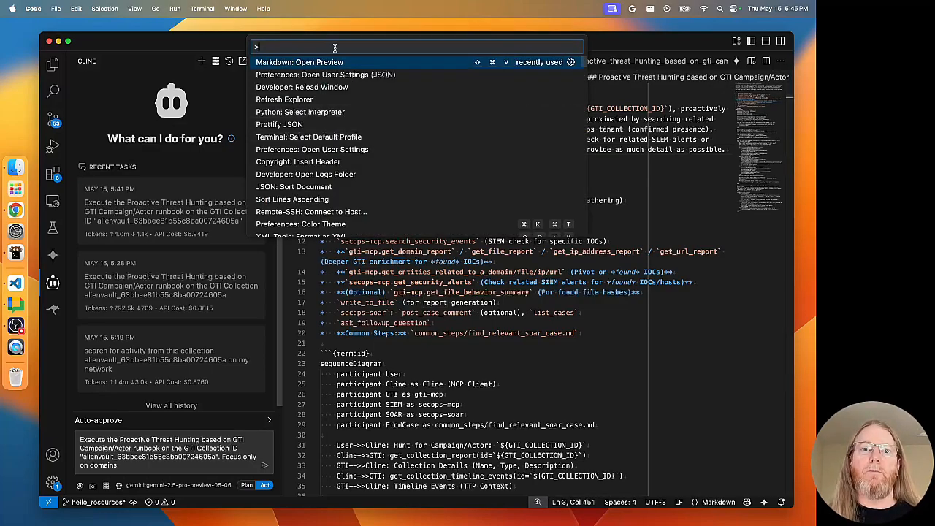
{"action": "left_click", "coordinate": [299, 61]}
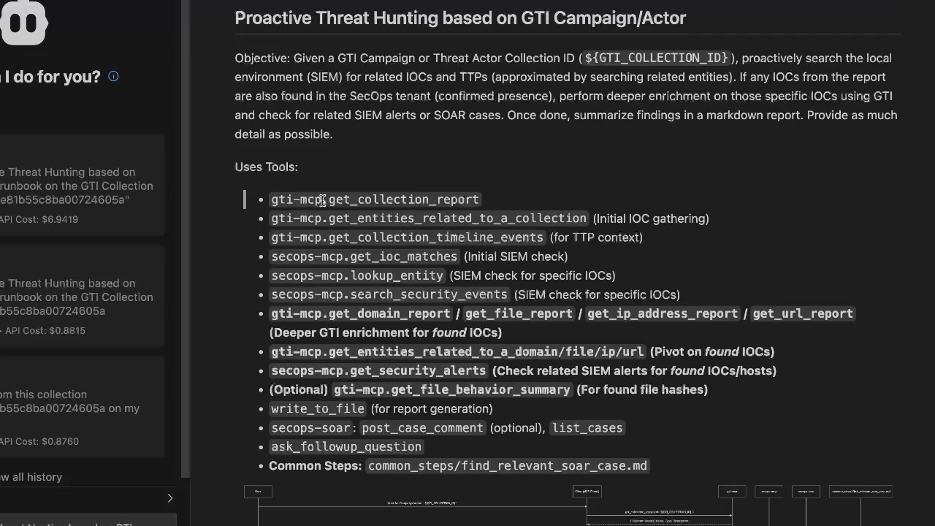
{"action": "mouse_move", "coordinate": [327, 211]}
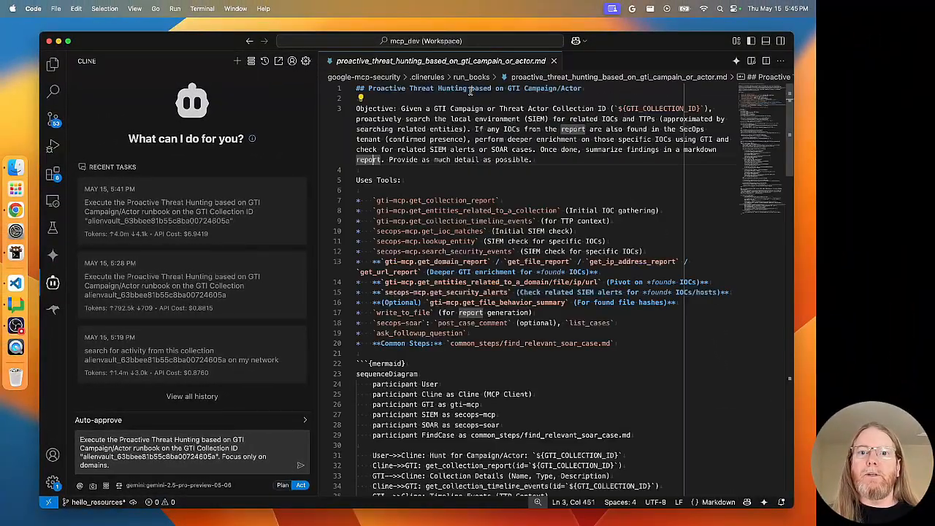
Close the runbook tab, leaving Cline's request to run it on the collection's domains
{"action": "left_click", "coordinate": [554, 61]}
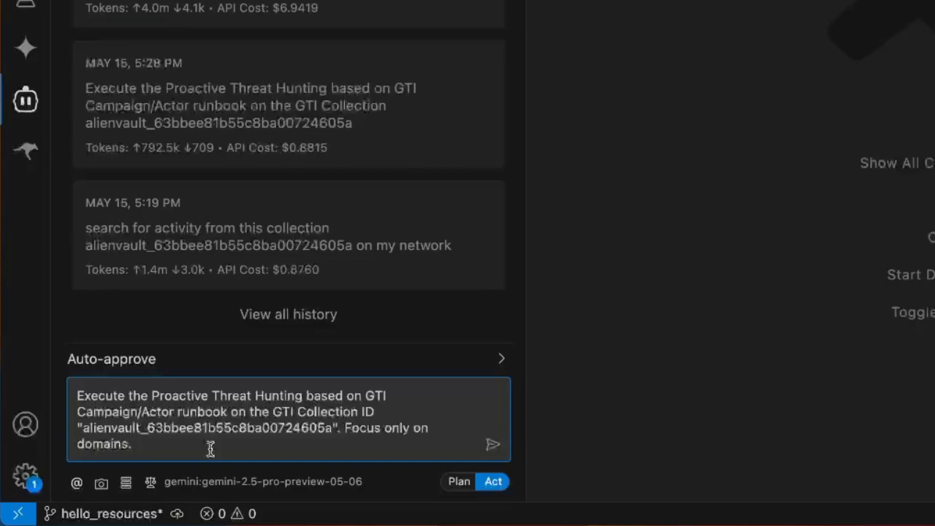
{"action": "mouse_move", "coordinate": [356, 439]}
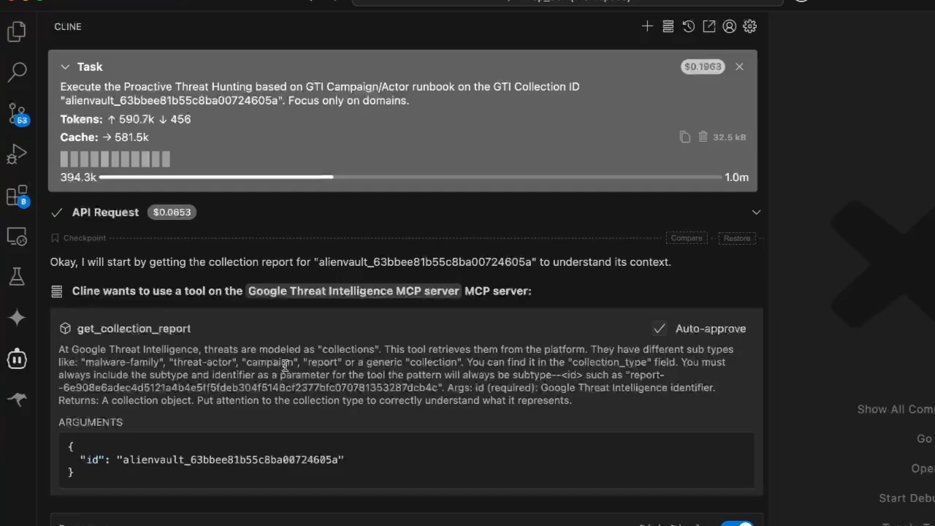
Select the collection ID argument and read Cline's Ursnif collection report response
{"action": "double_click", "coordinate": [282, 460]}
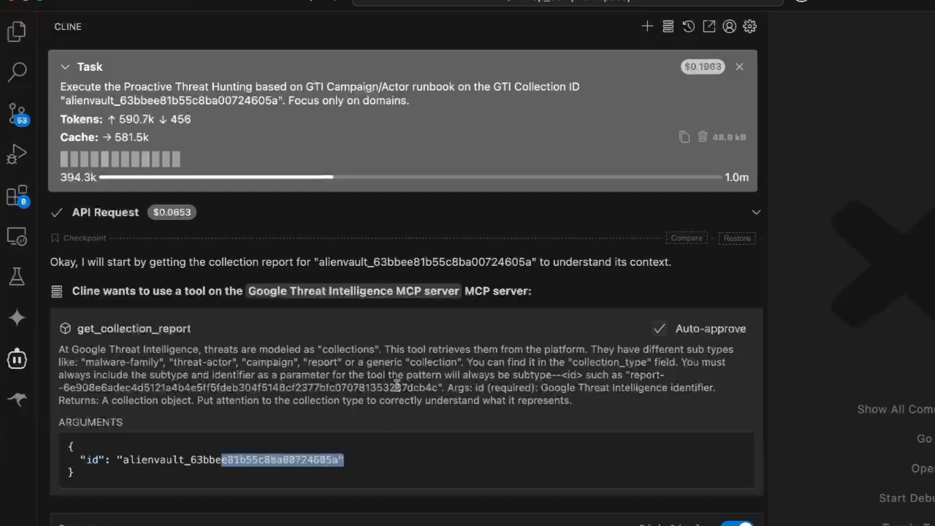
{"action": "scroll", "scroll_direction": "down", "scroll_amount": 3}
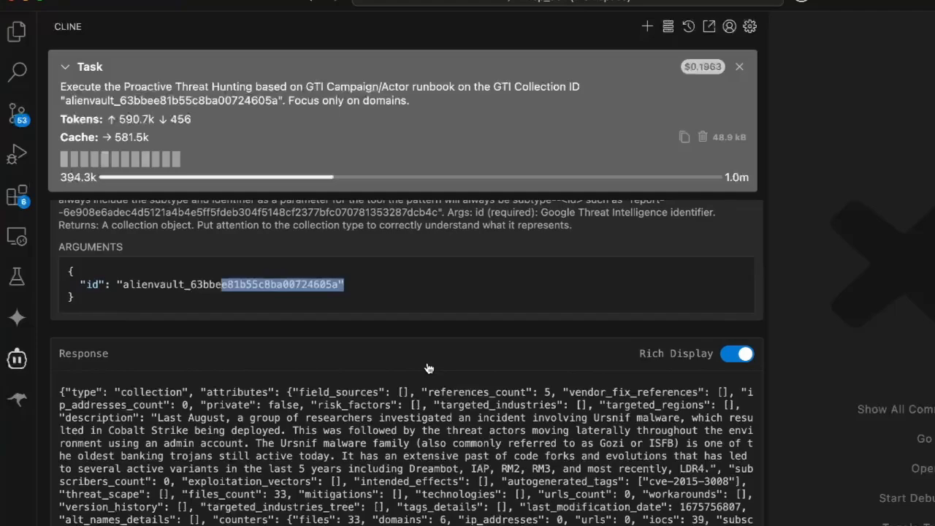
{"action": "scroll", "scroll_direction": "down", "scroll_amount": 3}
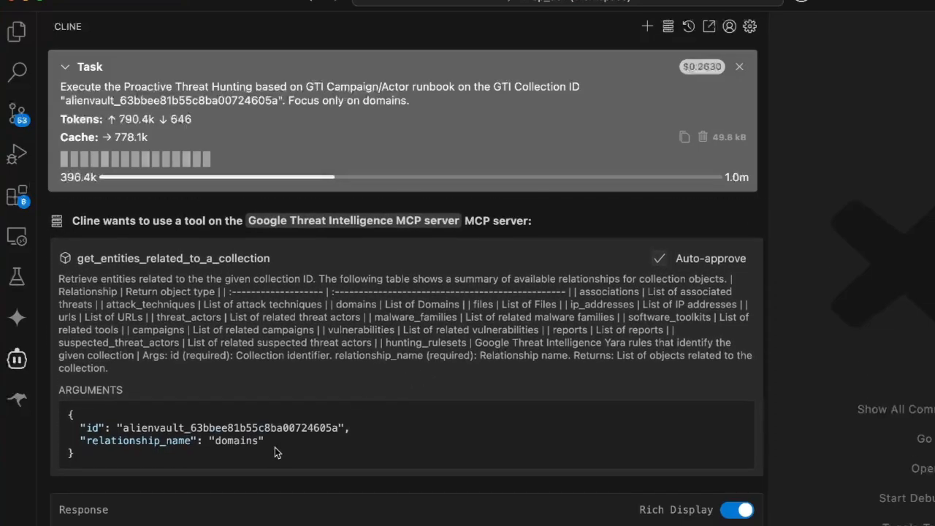
{"action": "mouse_move", "coordinate": [314, 446]}
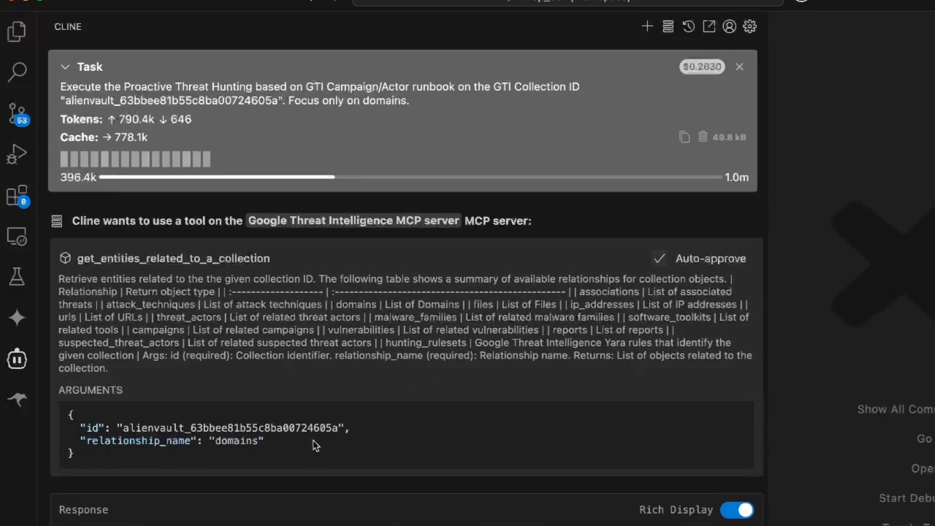
{"action": "mouse_move", "coordinate": [498, 390]}
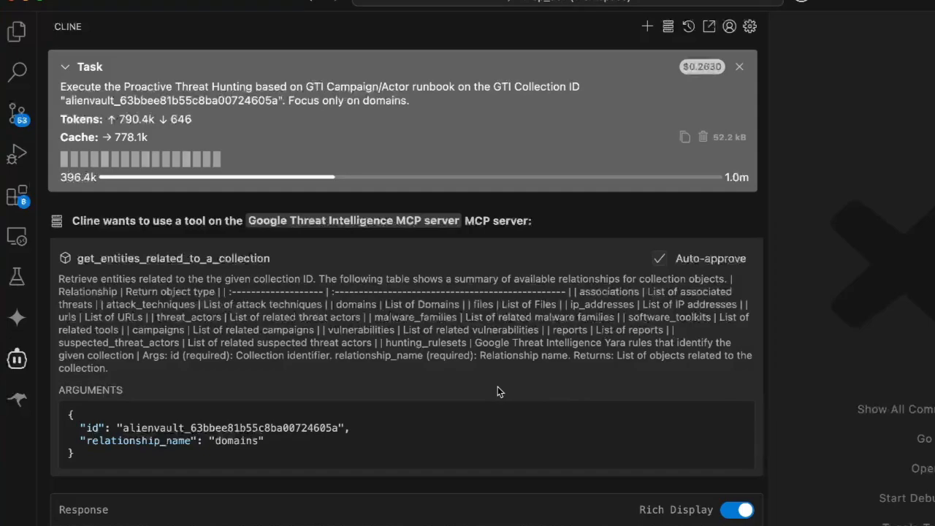
Review the six related domains, including superstarts.top, and approve Cline's SIEM IoC check
{"action": "scroll", "scroll_direction": "down", "scroll_amount": 3}
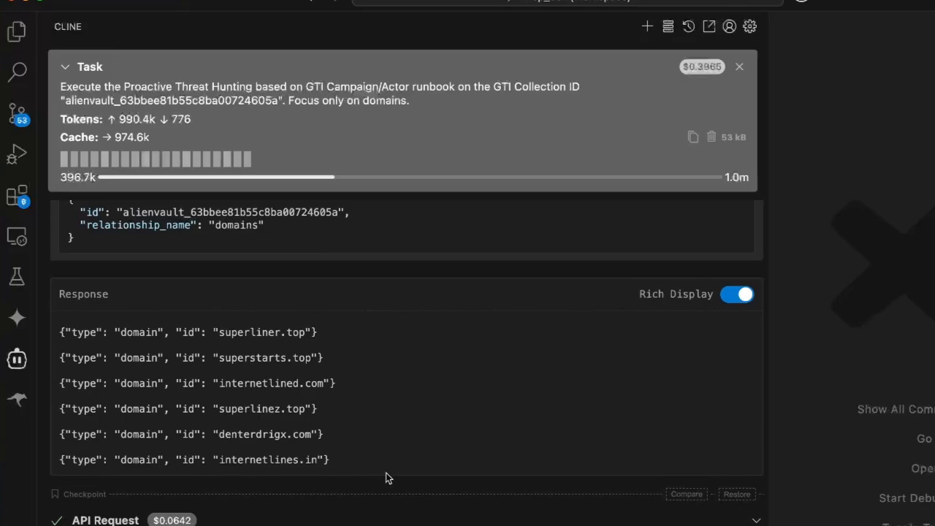
{"action": "mouse_move", "coordinate": [514, 364]}
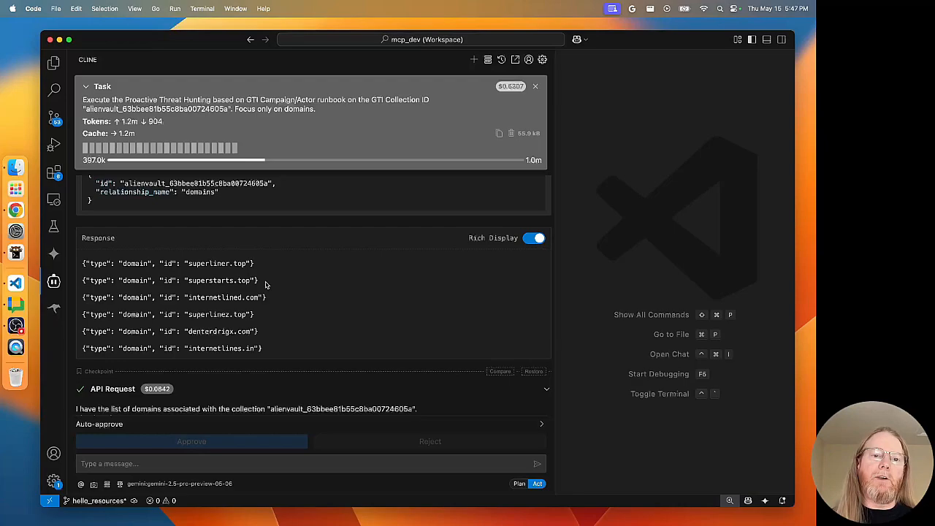
{"action": "mouse_move", "coordinate": [285, 286]}
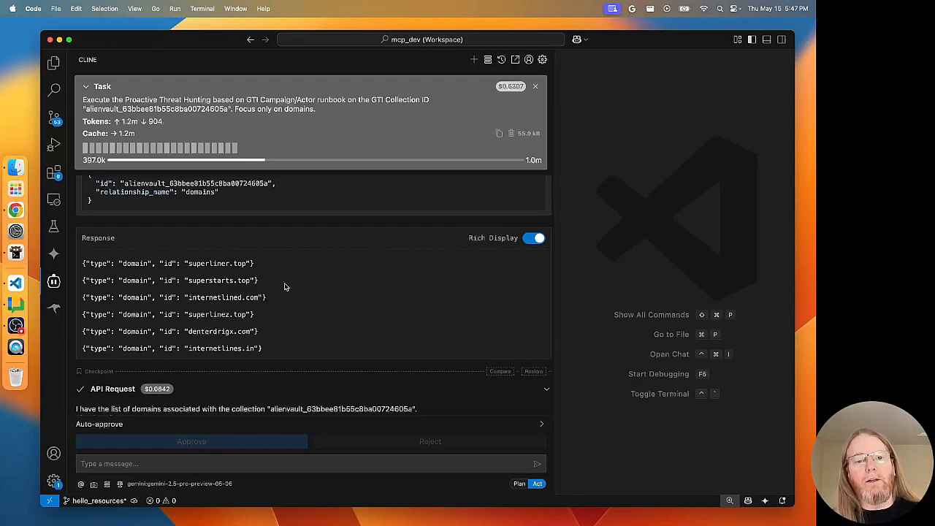
{"action": "left_click", "coordinate": [191, 441]}
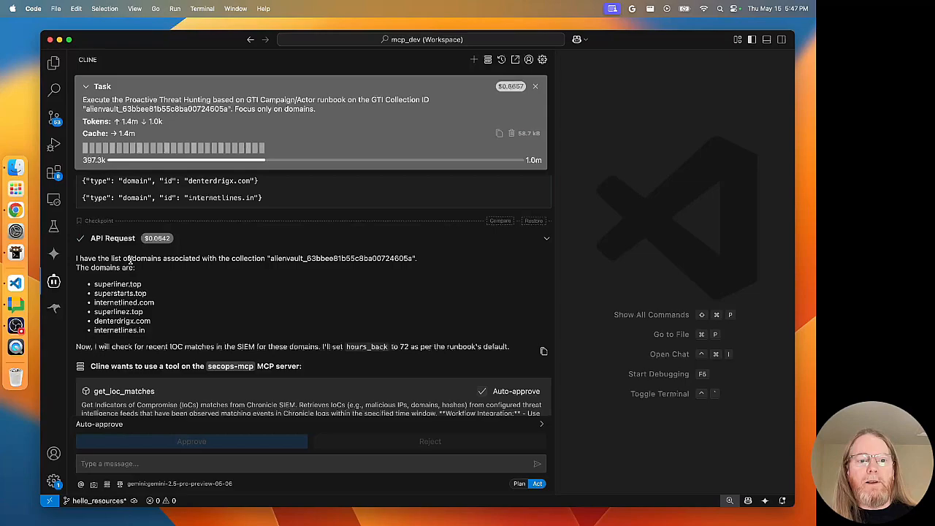
Approve Cline's next action and scroll through the 72-hour hunt report draft
{"action": "left_click", "coordinate": [191, 441]}
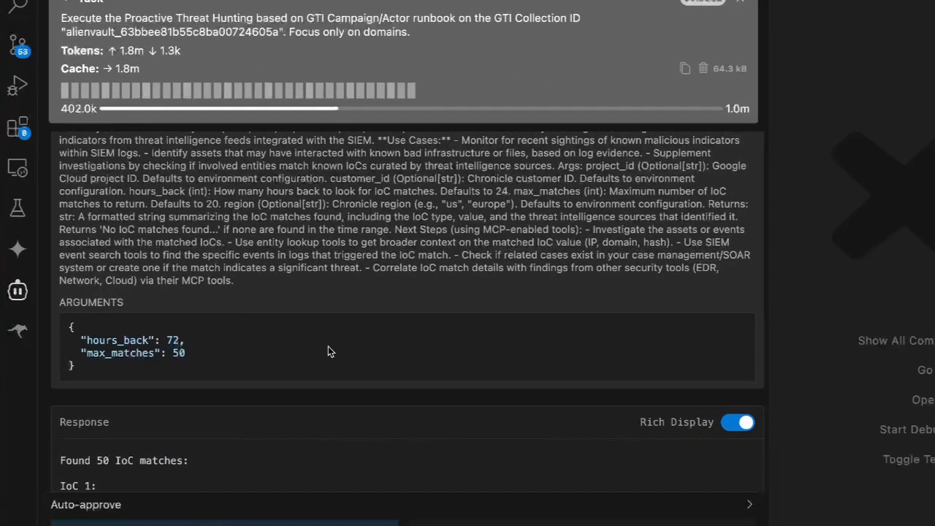
{"action": "scroll", "scroll_direction": "down", "scroll_amount": 3}
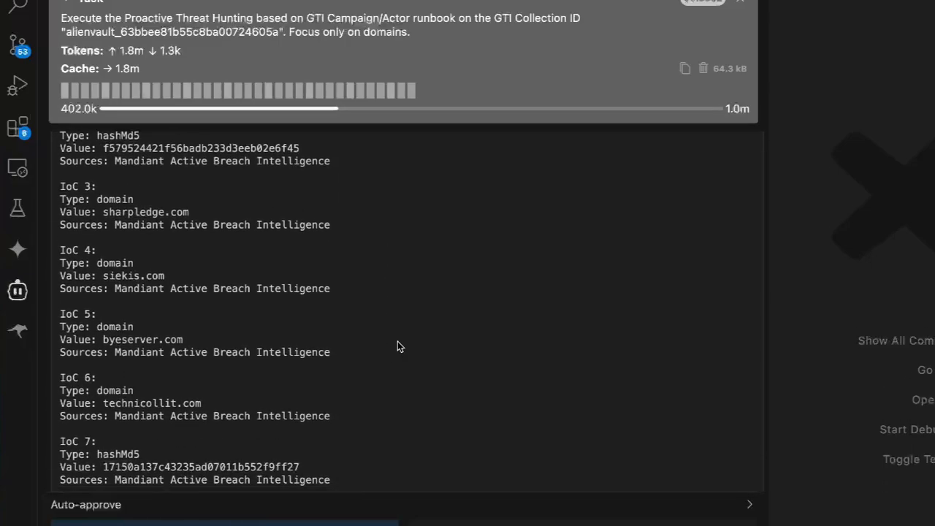
{"action": "scroll", "scroll_direction": "down", "scroll_amount": 3}
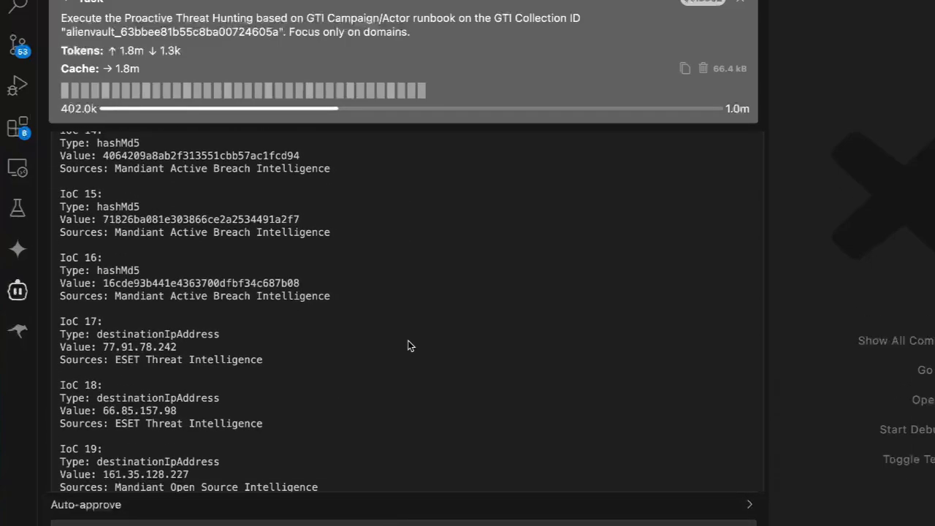
{"action": "scroll", "scroll_direction": "down", "scroll_amount": 3}
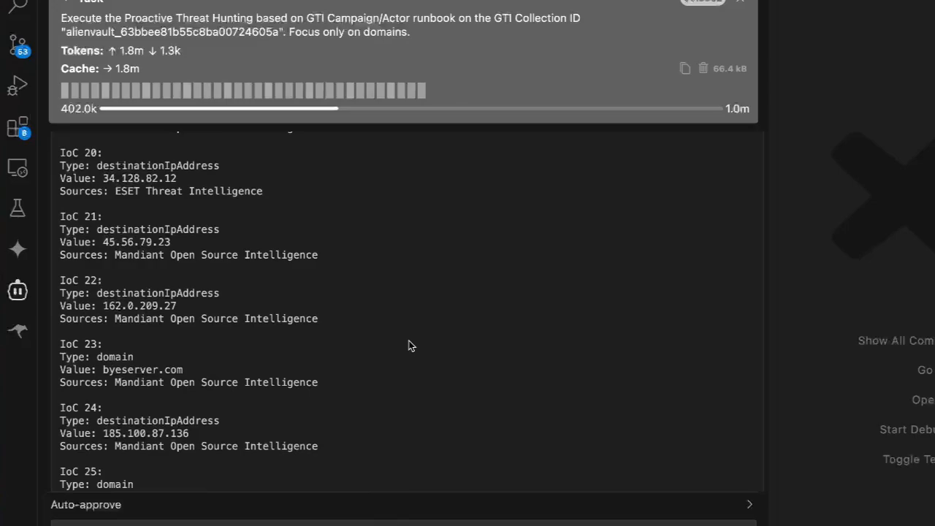
{"action": "scroll", "scroll_direction": "down", "scroll_amount": 3}
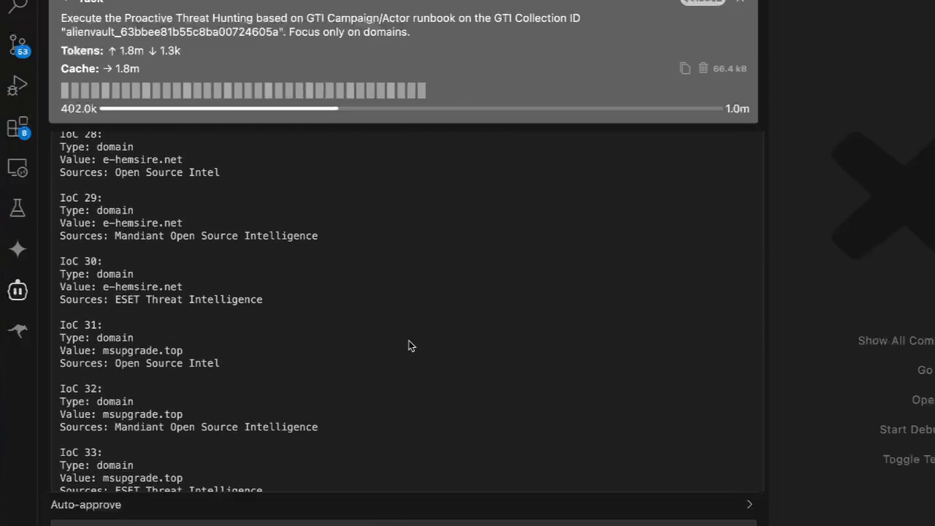
{"action": "scroll", "scroll_direction": "down", "scroll_amount": 3}
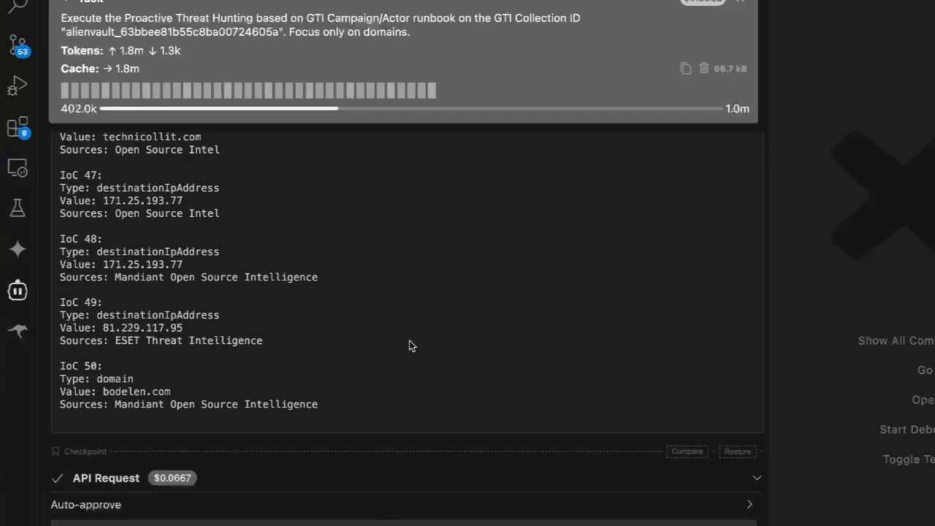
{"action": "scroll", "scroll_direction": "down", "scroll_amount": 3}
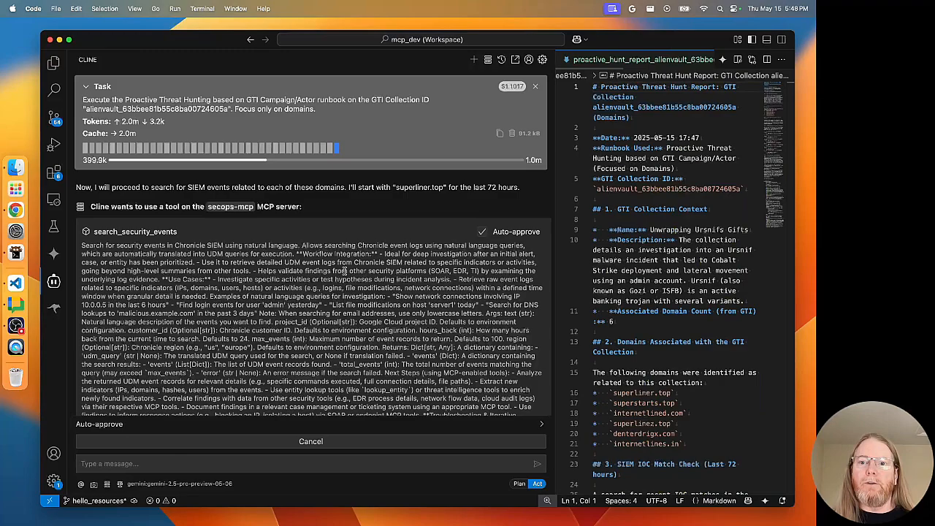
Read the report draft concluding no activity while Cline finds no superliner.top events
{"action": "scroll", "scroll_direction": "down", "scroll_amount": 3}
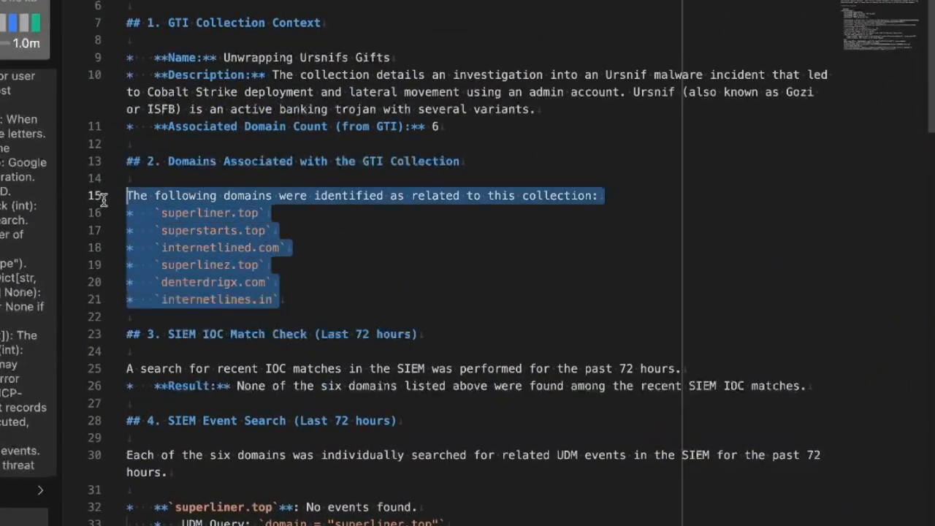
{"action": "scroll", "scroll_direction": "down", "scroll_amount": 3}
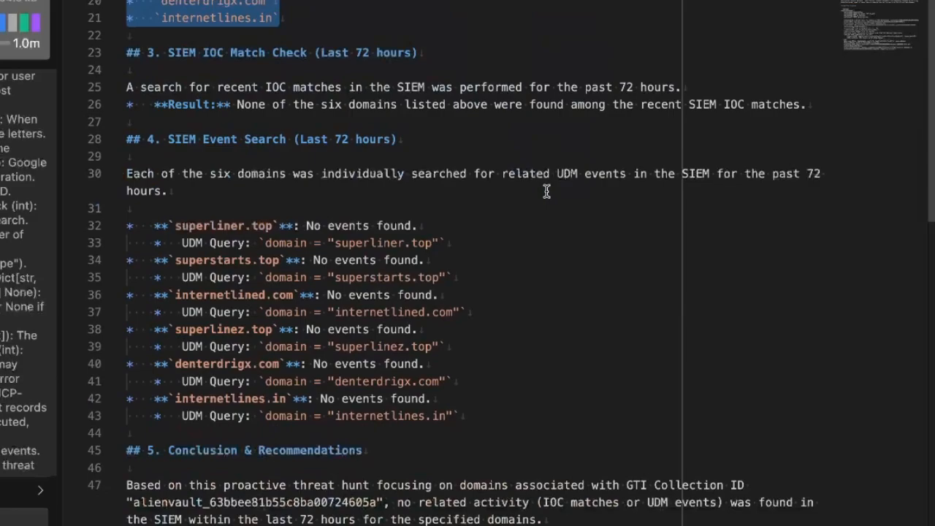
{"action": "scroll", "scroll_direction": "down", "scroll_amount": 3}
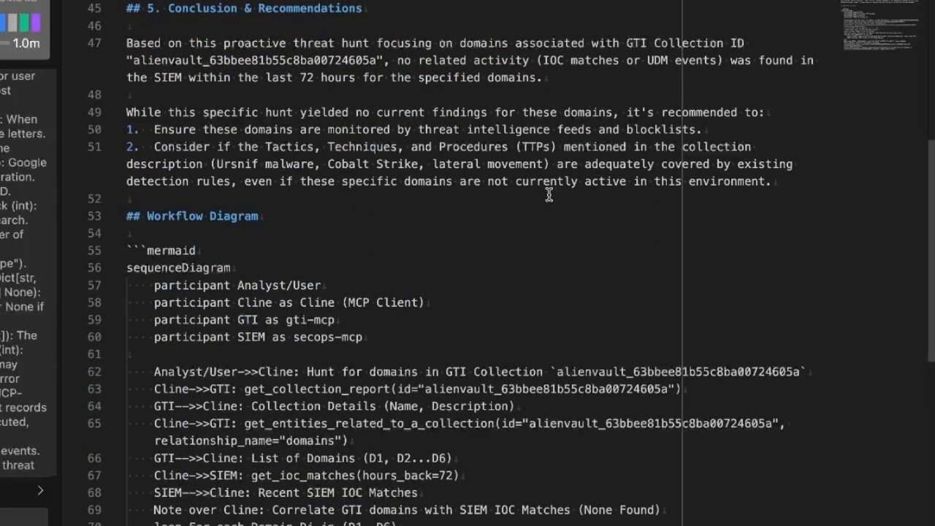
{"action": "double_click", "coordinate": [234, 216]}
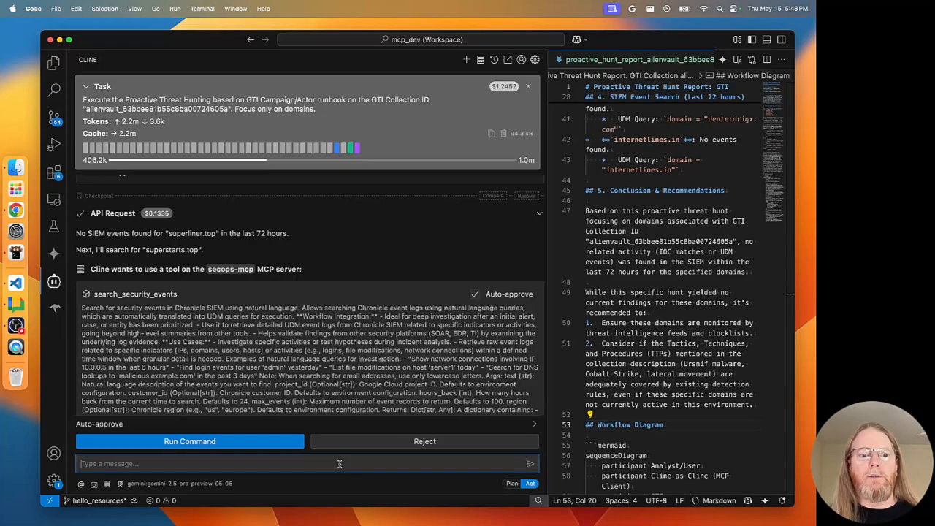
Ask Cline to look back one week, making the superstarts.top search 168 hours
{"action": "type", "text": "look back one w"}
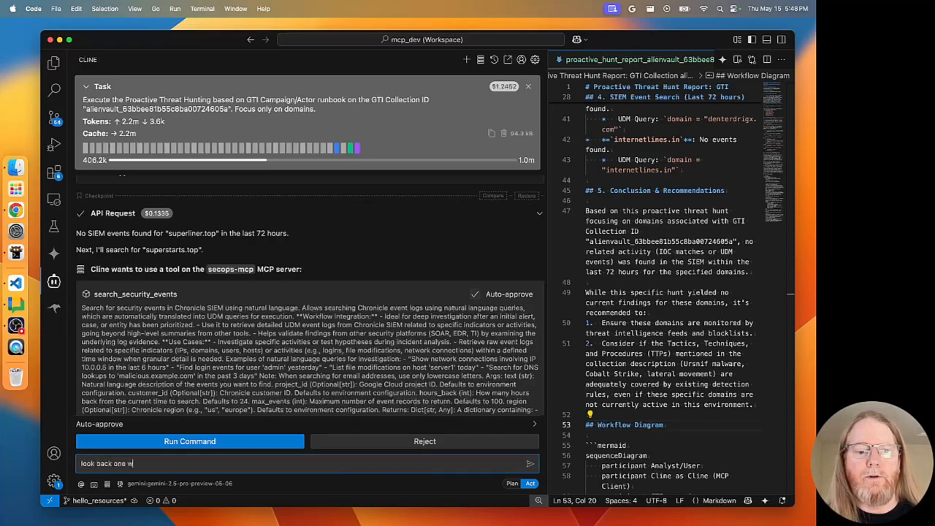
{"action": "left_click", "coordinate": [190, 440]}
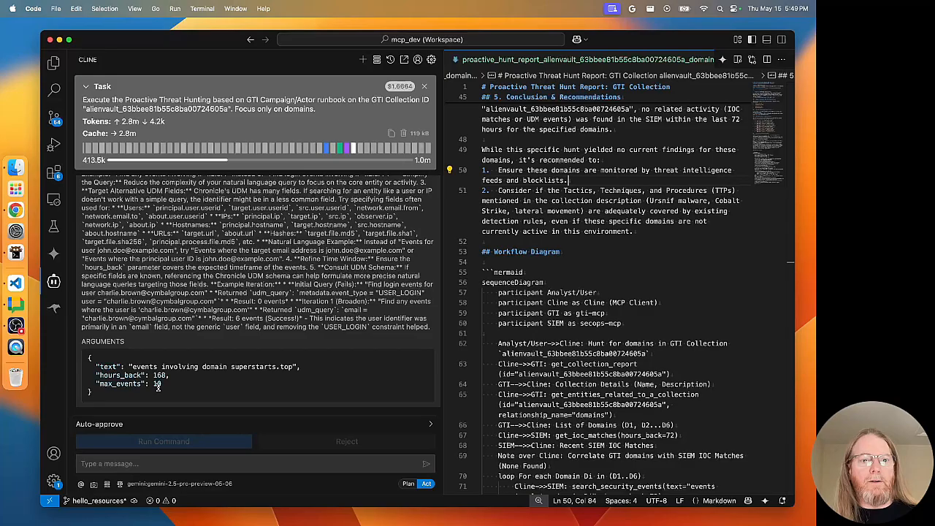
Approve Cline's 168-hour event searches for the remaining domains through internetlines.in
{"action": "left_click", "coordinate": [163, 441]}
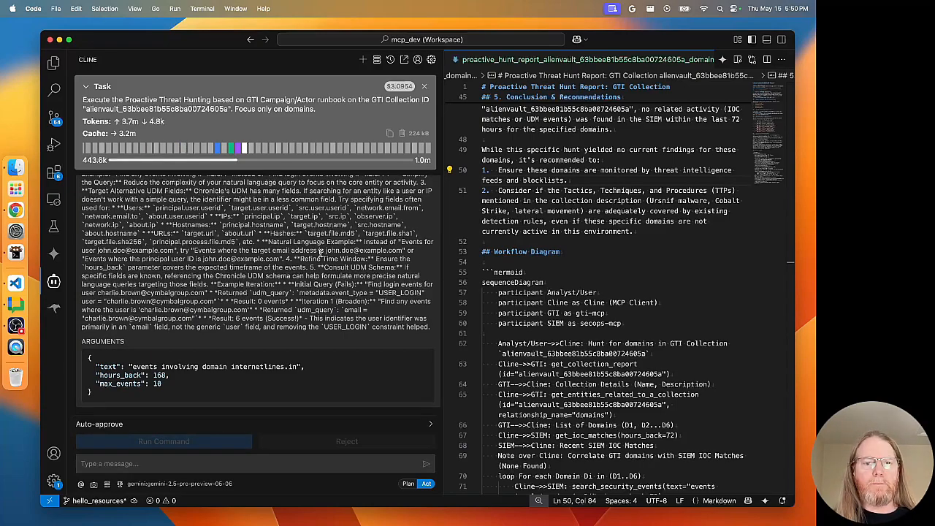
{"action": "left_click", "coordinate": [163, 441]}
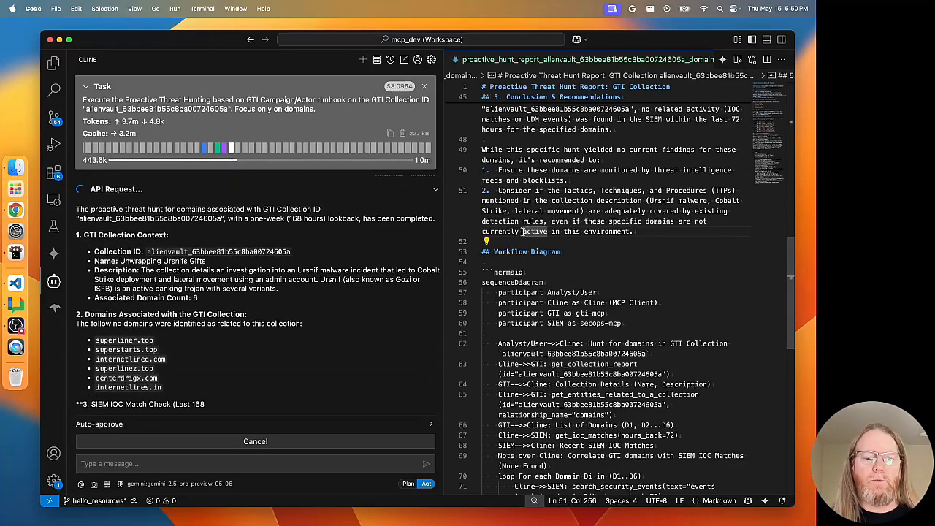
Preview the old hunt report with Markdown: Open Preview and scroll through it
{"action": "key", "text": "cmd+shift+p"}
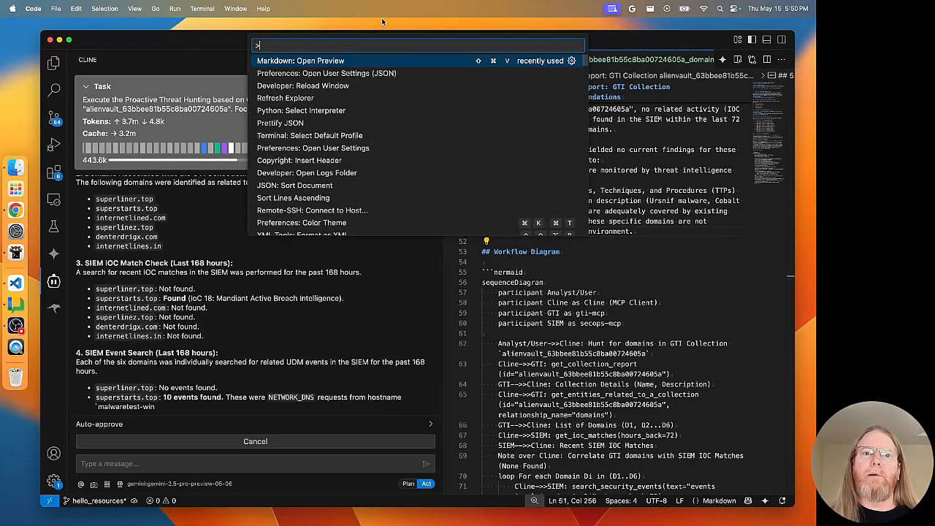
{"action": "left_click", "coordinate": [301, 60]}
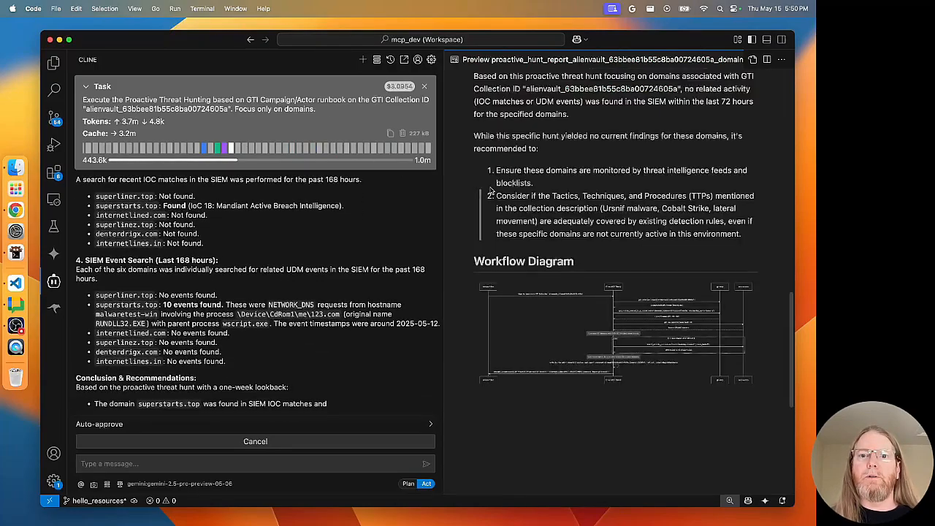
{"action": "scroll", "scroll_direction": "down", "scroll_amount": 3}
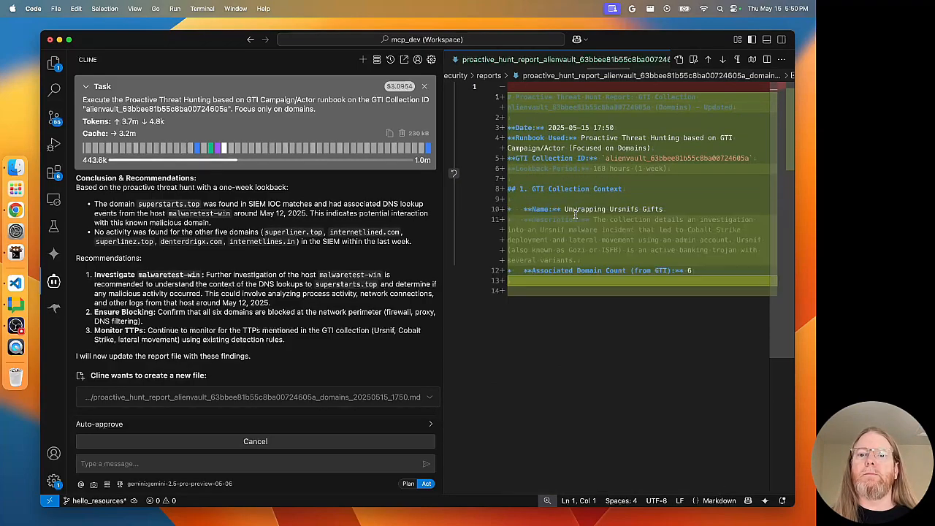
Save the updated 168-hour report, review its superstarts.top findings, and preview it rendered
{"action": "scroll", "scroll_direction": "down", "scroll_amount": 3}
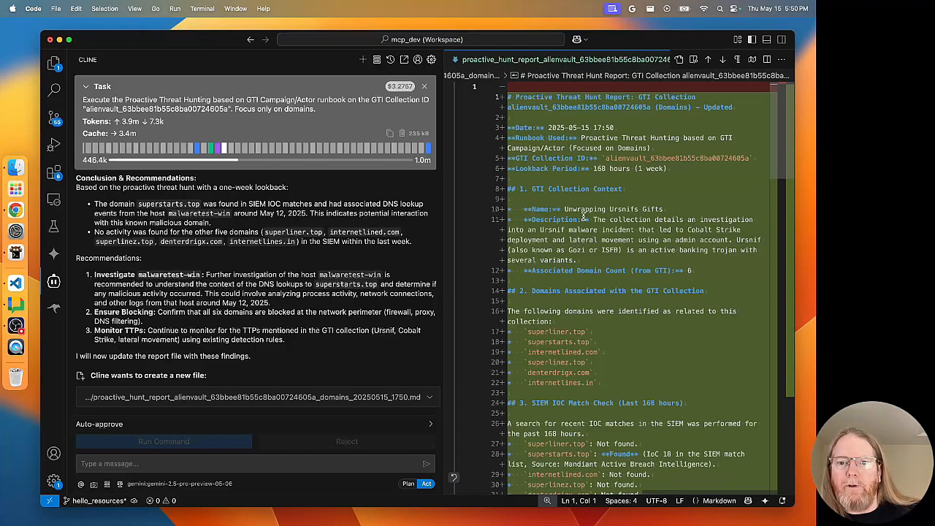
{"action": "left_click", "coordinate": [163, 441]}
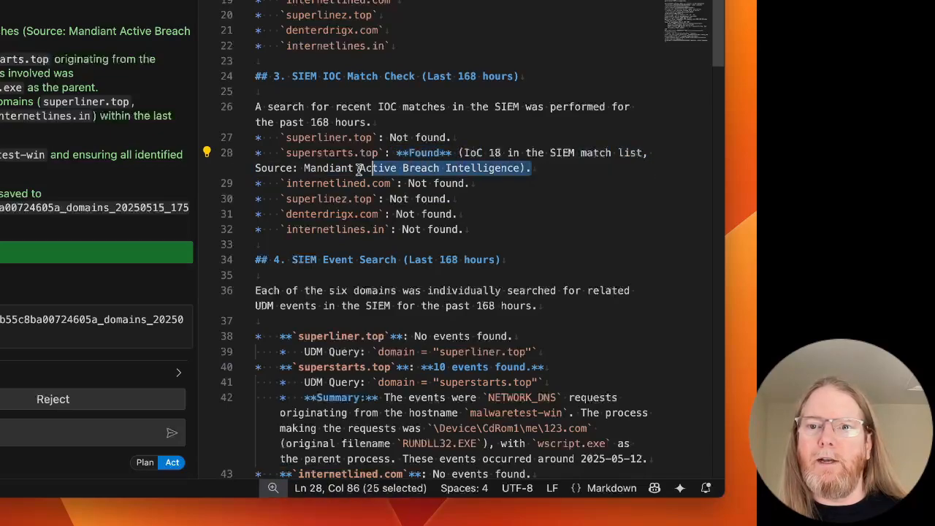
{"action": "scroll", "scroll_direction": "down", "scroll_amount": 3}
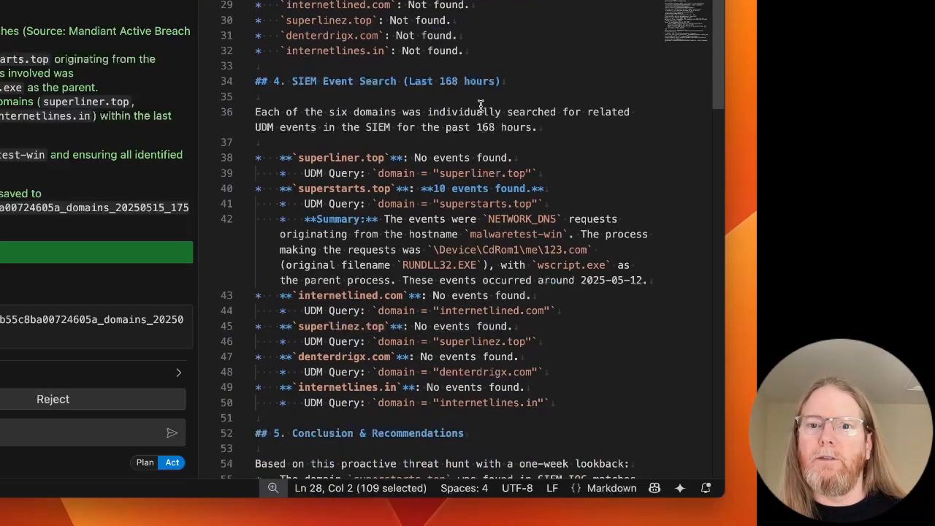
{"action": "scroll", "scroll_direction": "down", "scroll_amount": 3}
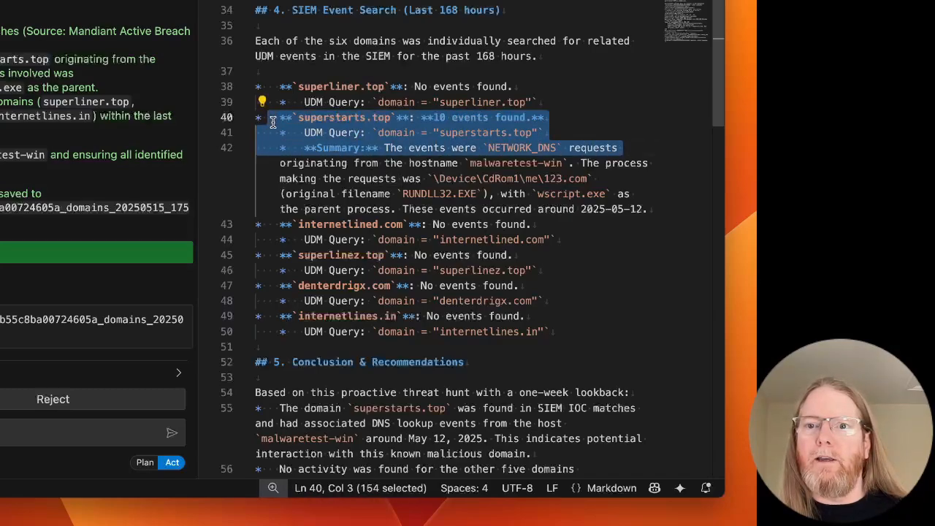
{"action": "left_click", "coordinate": [575, 102]}
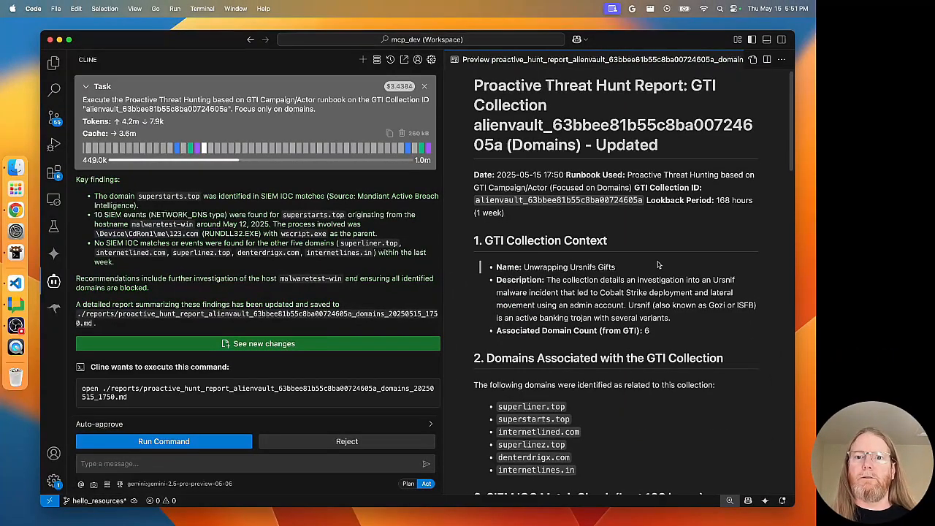
{"action": "scroll", "scroll_direction": "down", "scroll_amount": 3}
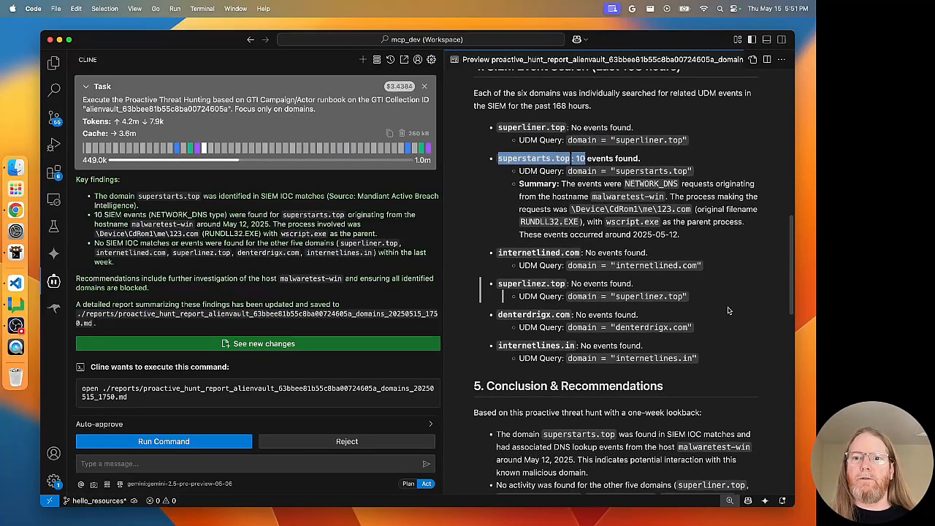
{"action": "scroll", "scroll_direction": "down", "scroll_amount": 3}
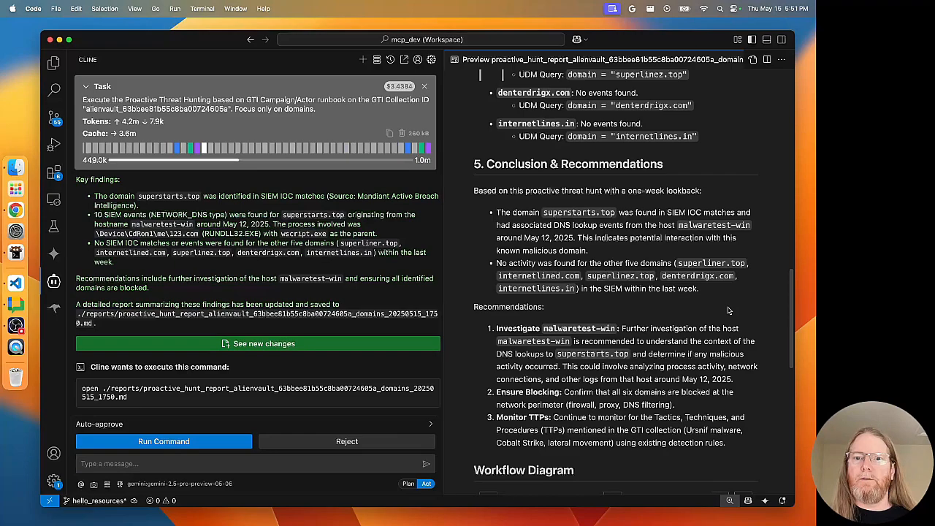
{"action": "scroll", "scroll_direction": "down", "scroll_amount": 3}
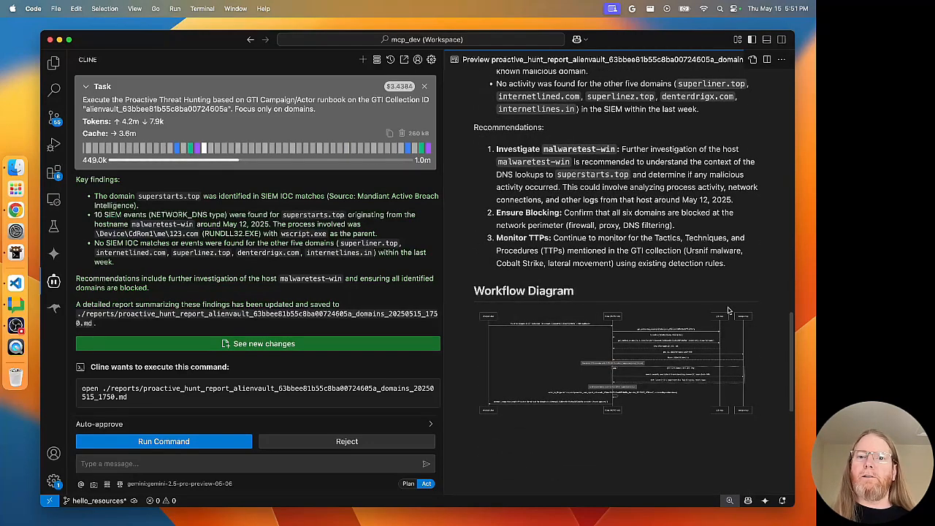
{"action": "scroll", "scroll_direction": "down", "scroll_amount": 3}
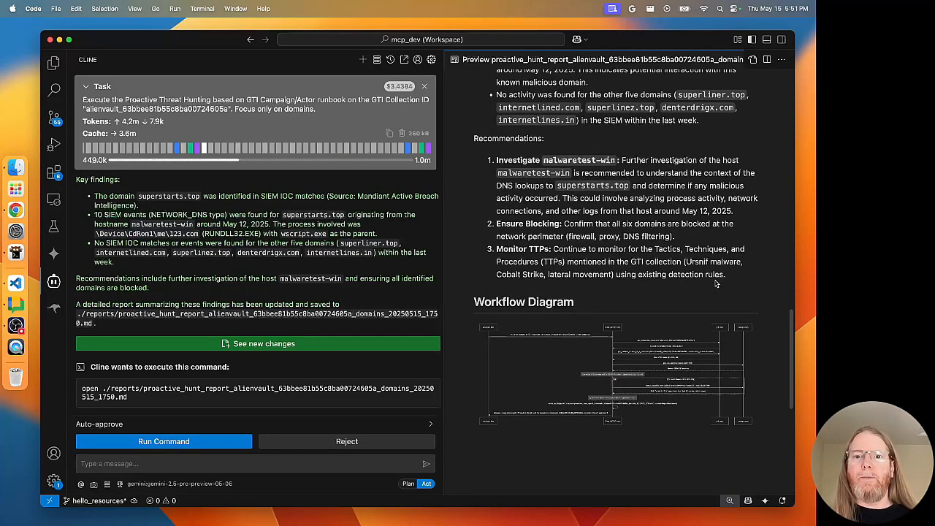